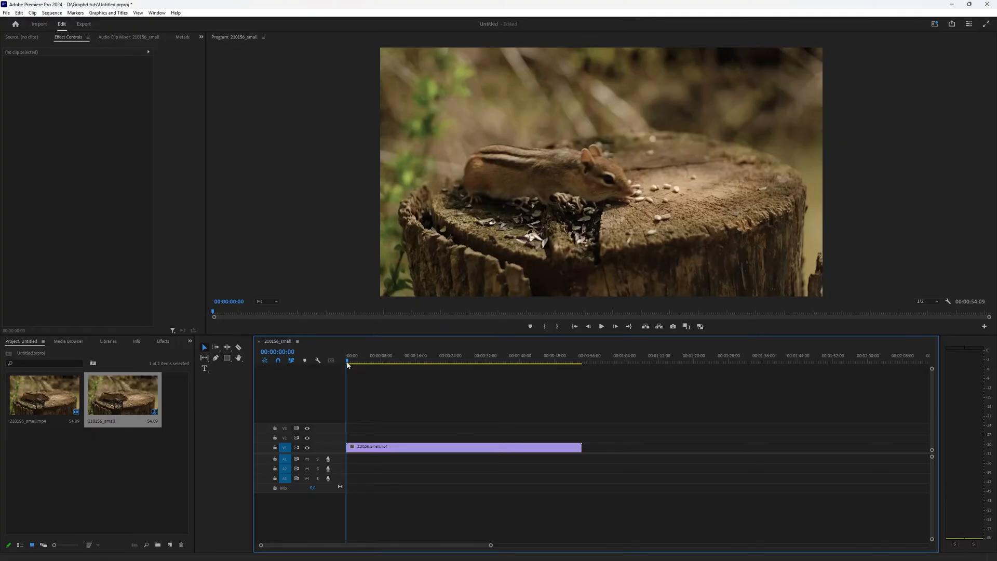
- Mark an In point at 00:00:08:26 on the chipmunk clip
{"action": "left_click", "coordinate": [419, 355]}
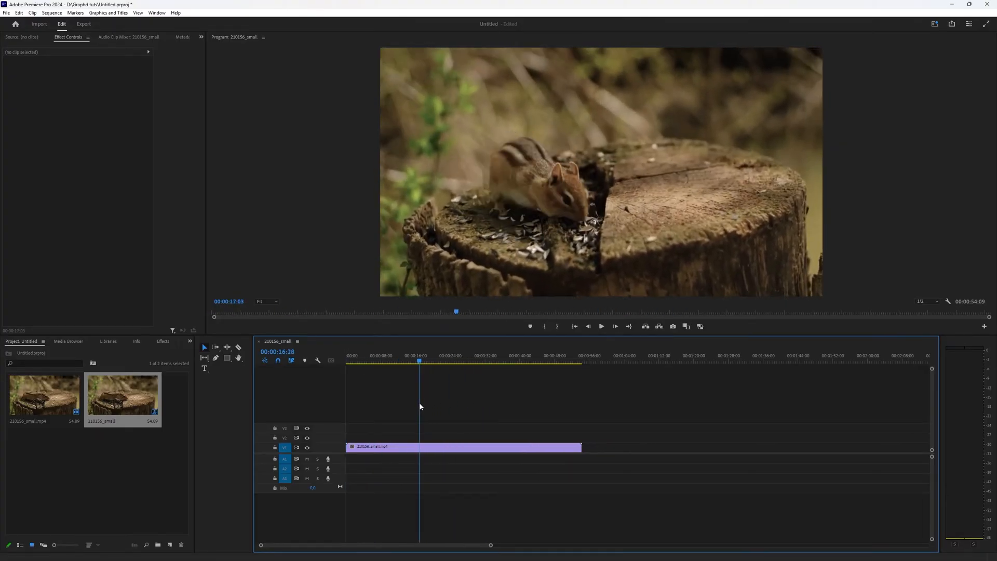
{"action": "left_click", "coordinate": [380, 355]}
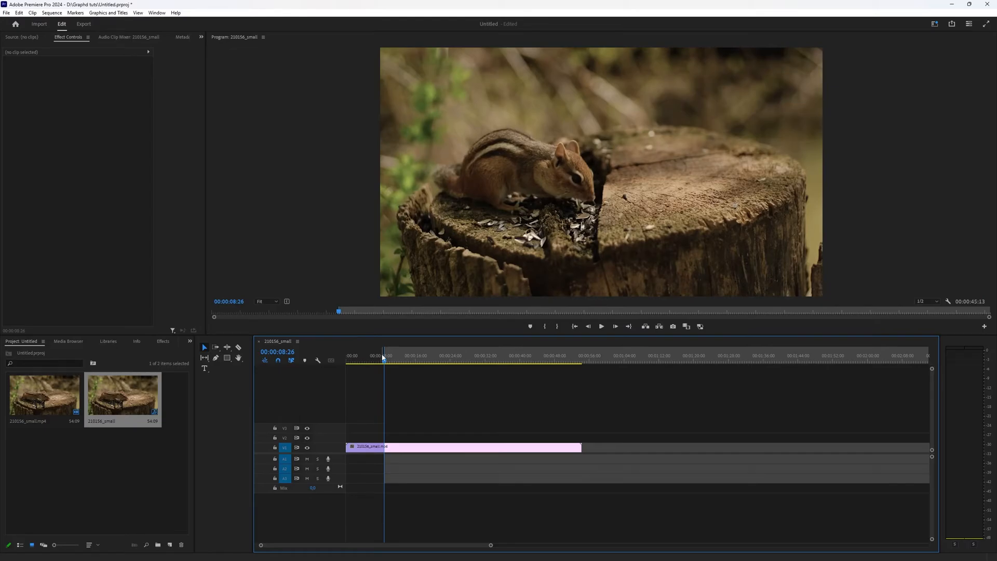
- Mark an Out point near 30 seconds for a 22-second range and start Export (Ctrl+M)
{"action": "left_click", "coordinate": [462, 360]}
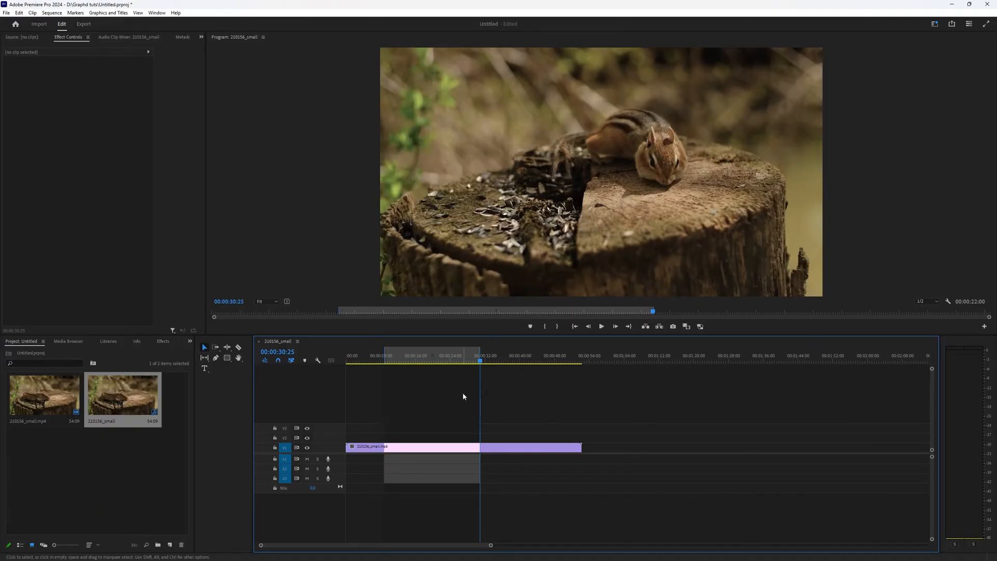
{"action": "left_click", "coordinate": [414, 361]}
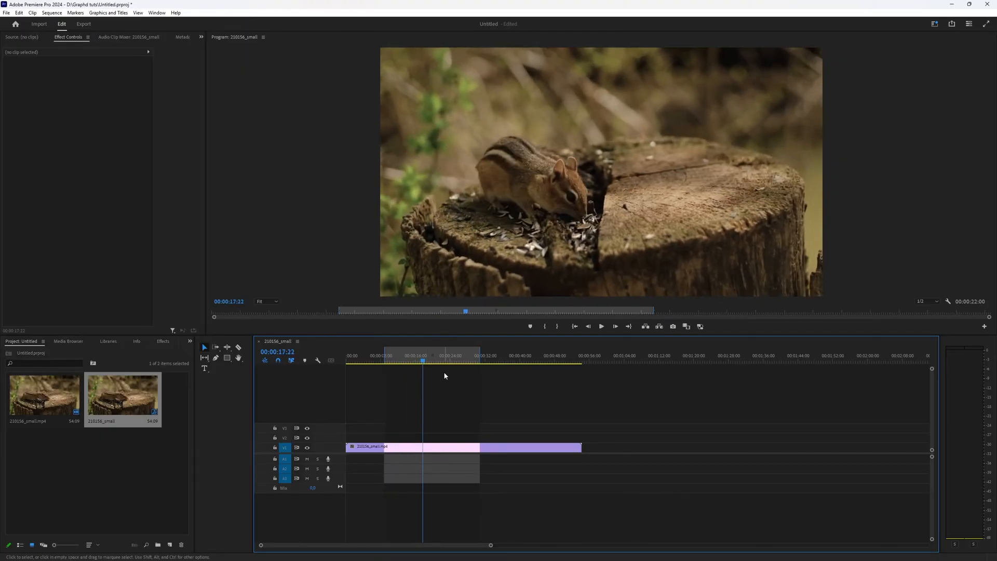
{"action": "mouse_move", "coordinate": [555, 474]}
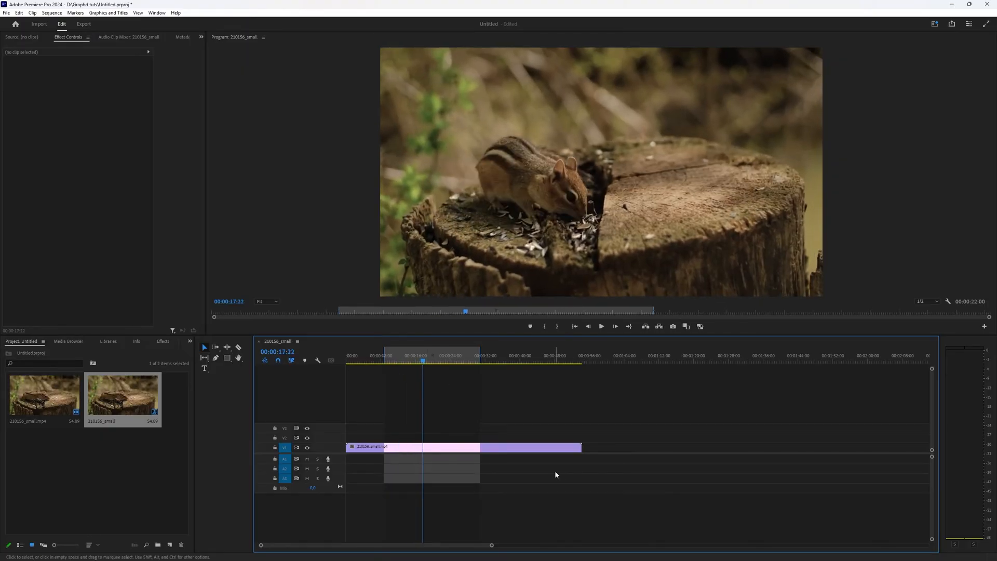
{"action": "key", "text": "ctrl+m"}
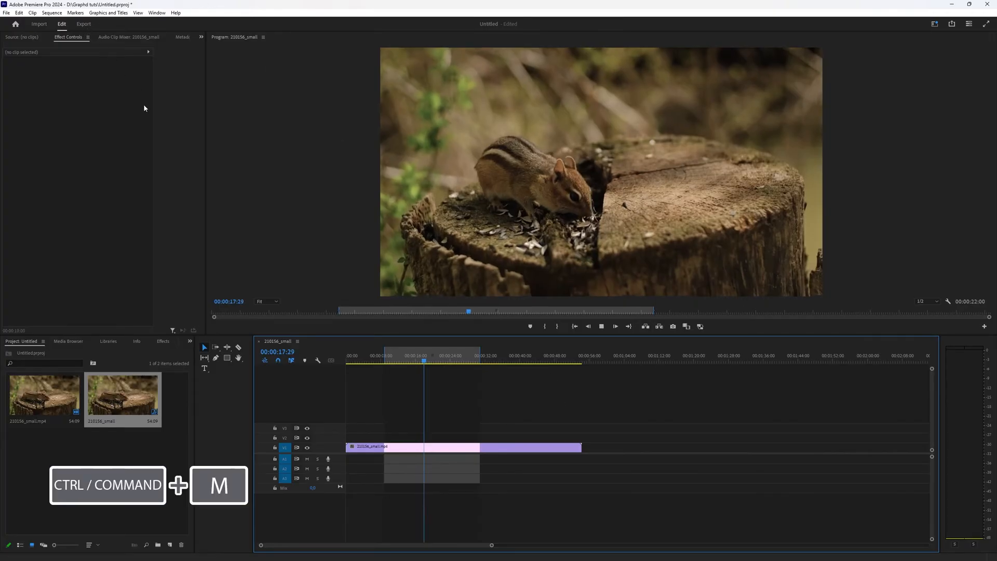
- Set the export Range to Source In/Out so only the 22-second selection exports
{"action": "left_click", "coordinate": [83, 24]}
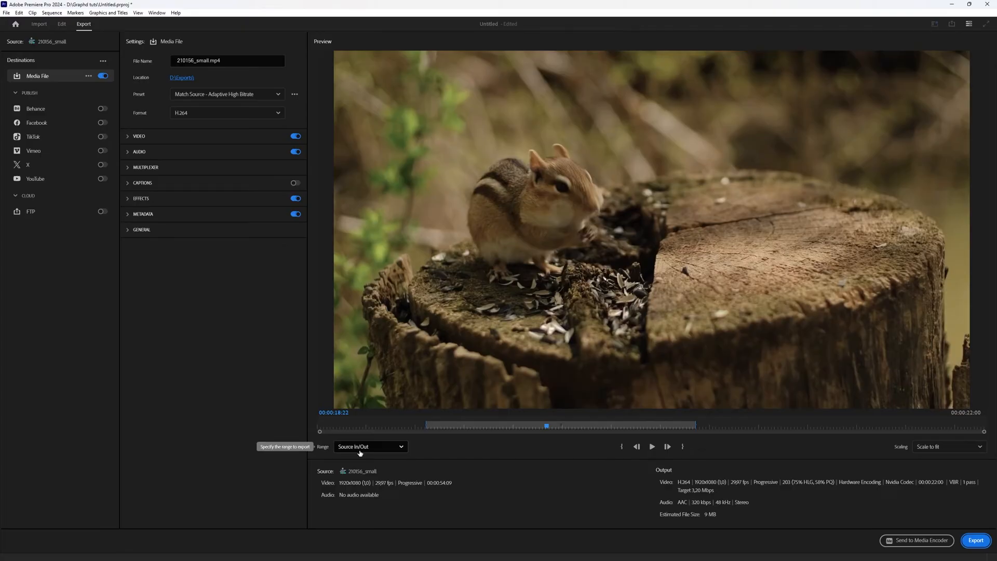
{"action": "left_click", "coordinate": [369, 445]}
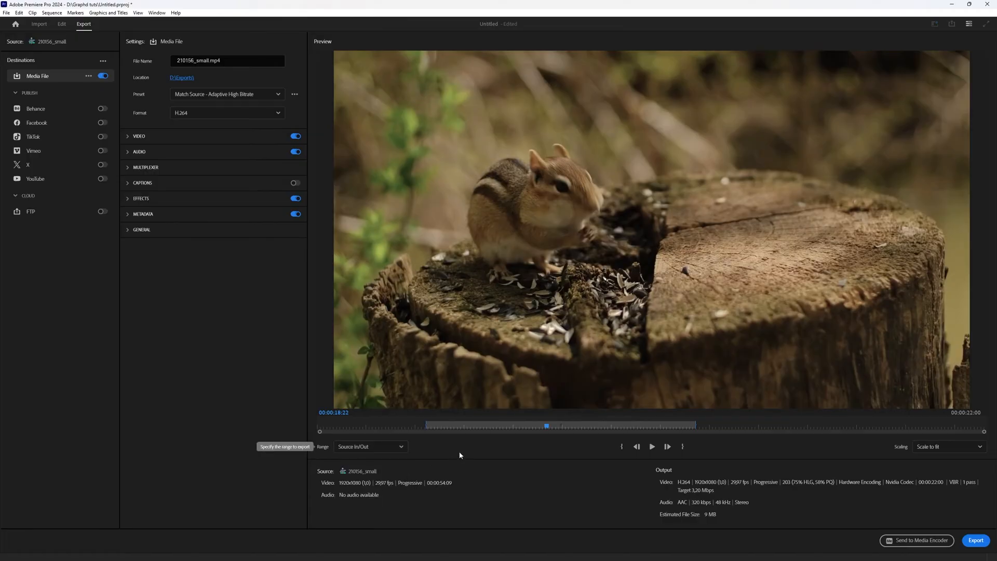
{"action": "mouse_move", "coordinate": [437, 332]}
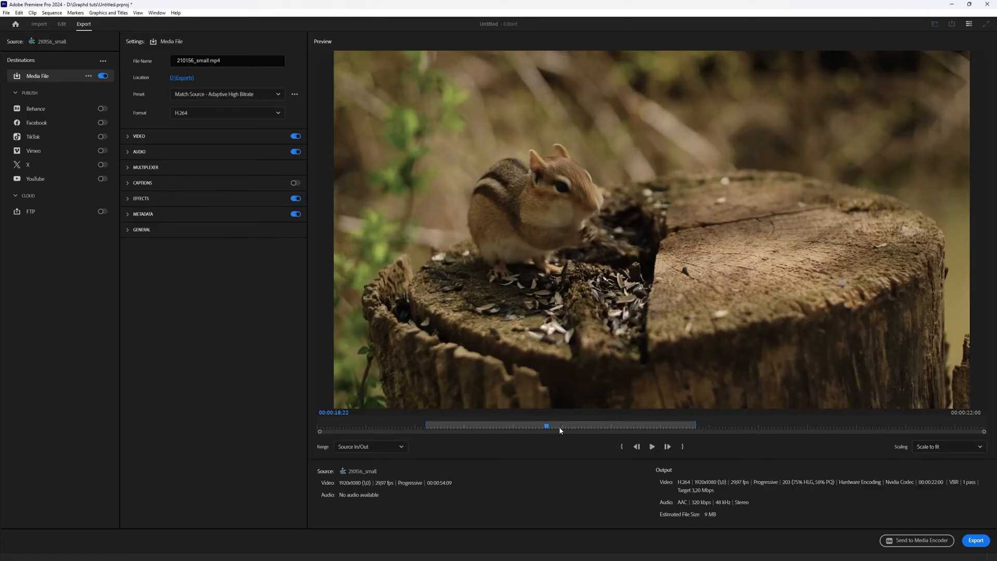
{"action": "mouse_move", "coordinate": [449, 241]}
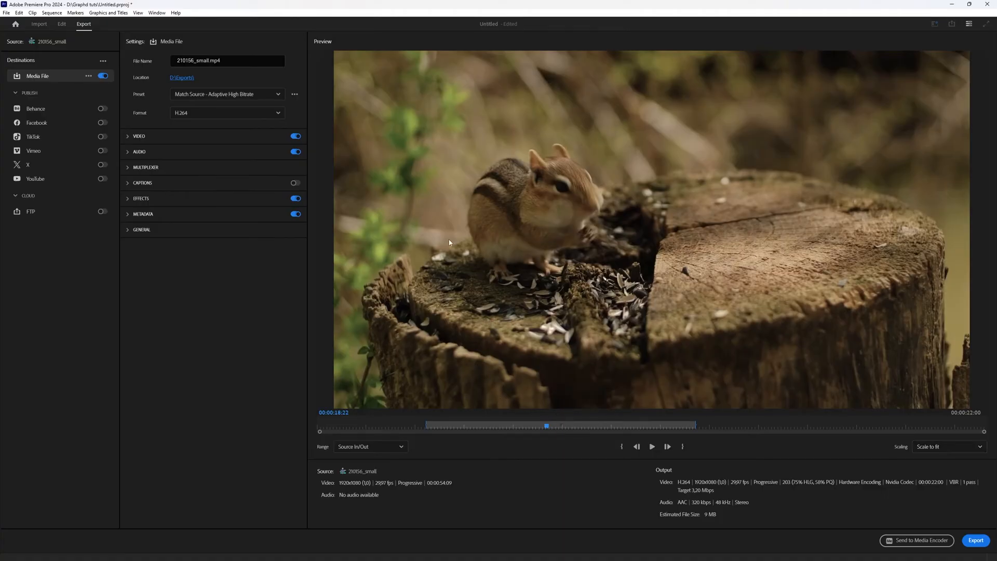